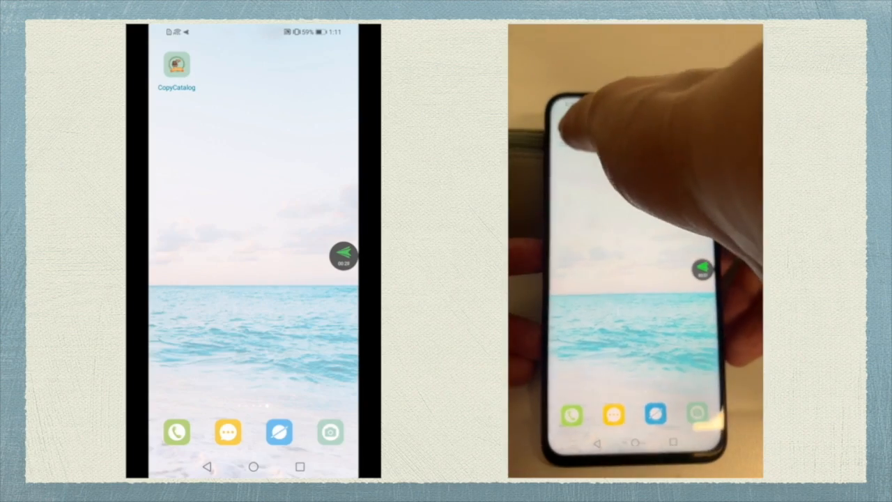
Step: Launch CopyCatalog from the home screen to reach its login screen
left_click(175, 65)
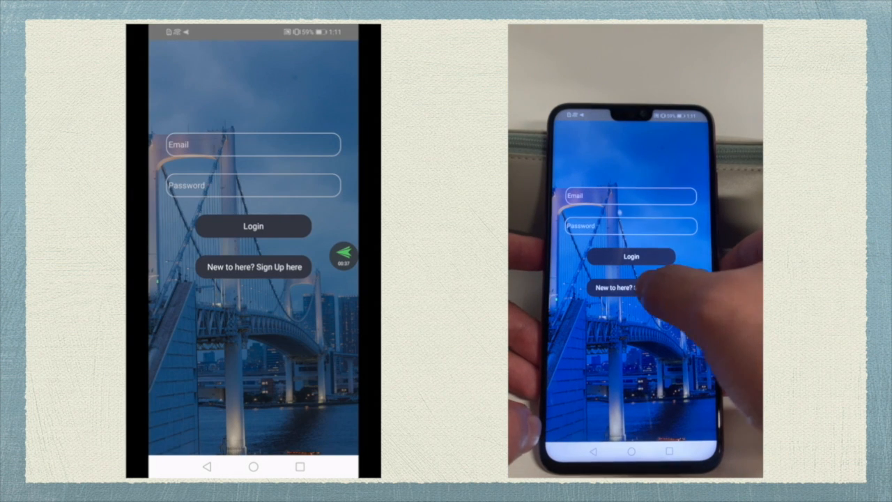
left_click(253, 268)
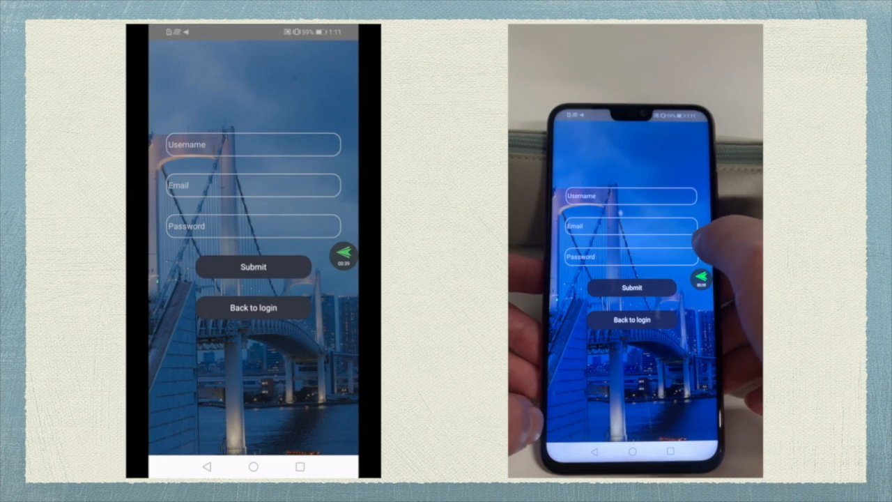
left_click(253, 144)
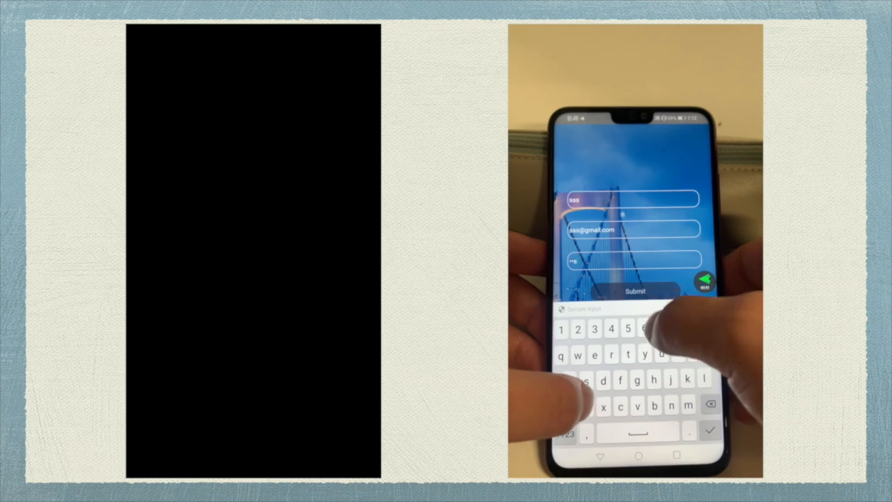
left_click(635, 291)
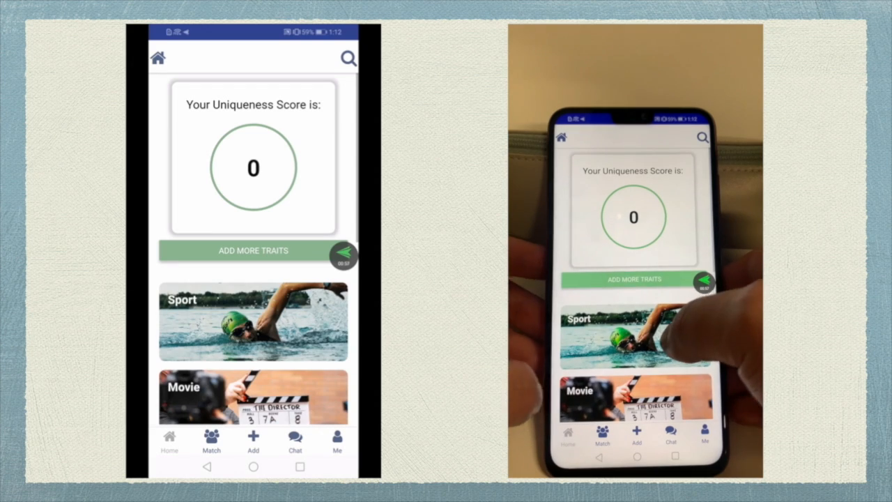
Step: Browse the trait categories below the 0 uniqueness score down to Add More Traits
scroll("down", 3)
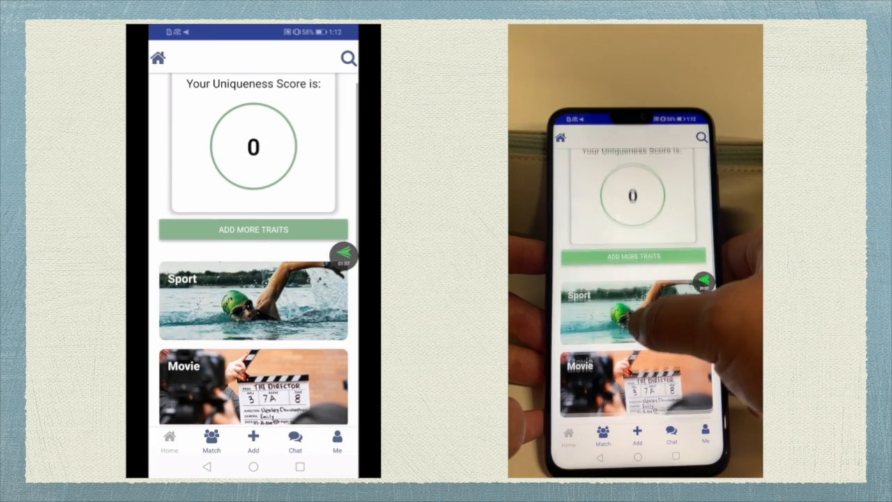
scroll("down", 3)
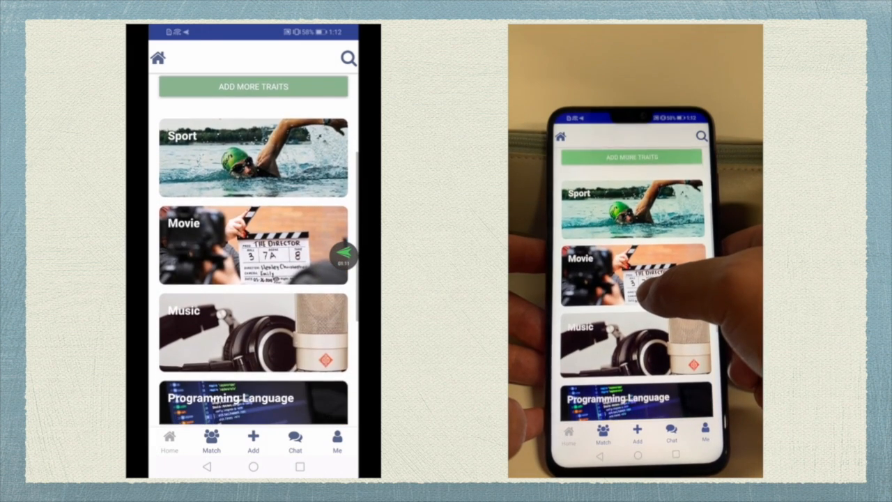
scroll("down", 3)
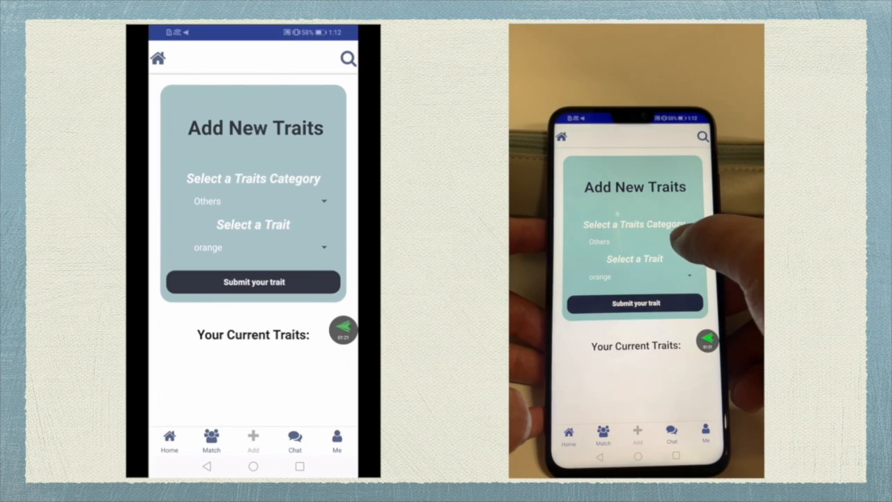
Step: Add love movie (Movie) and pop music (Music), bringing the score to 125
left_click(253, 201)
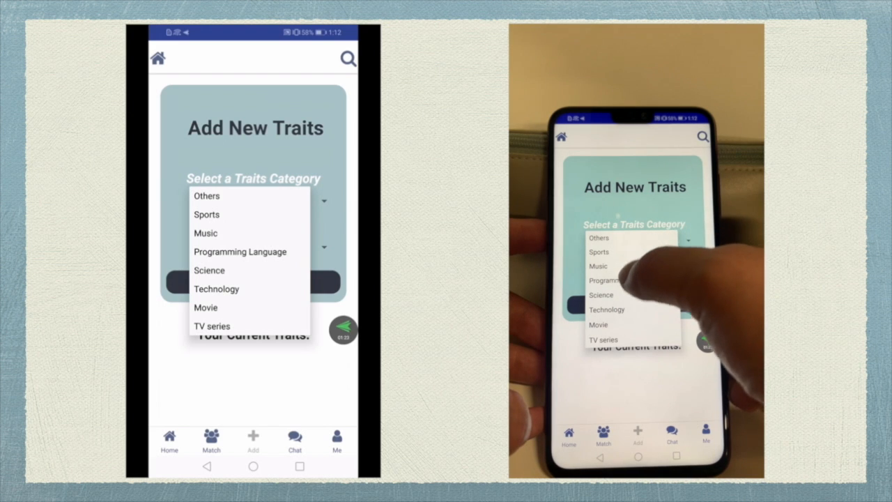
left_click(206, 308)
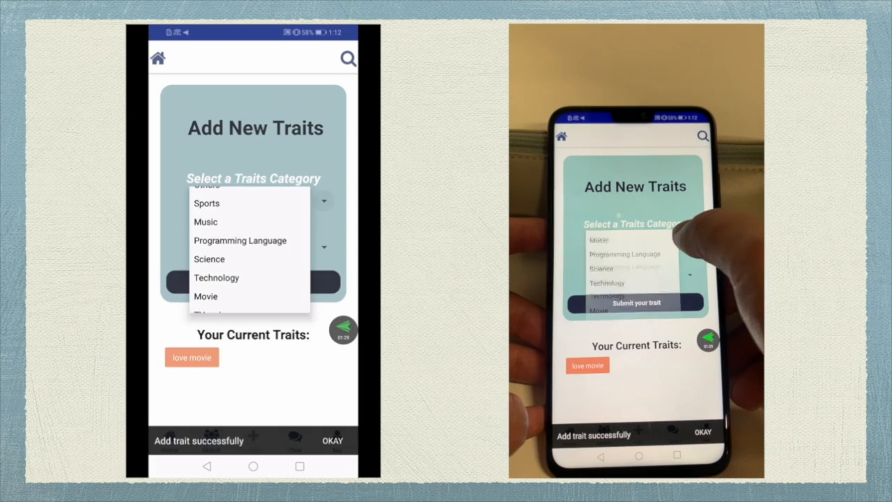
left_click(205, 221)
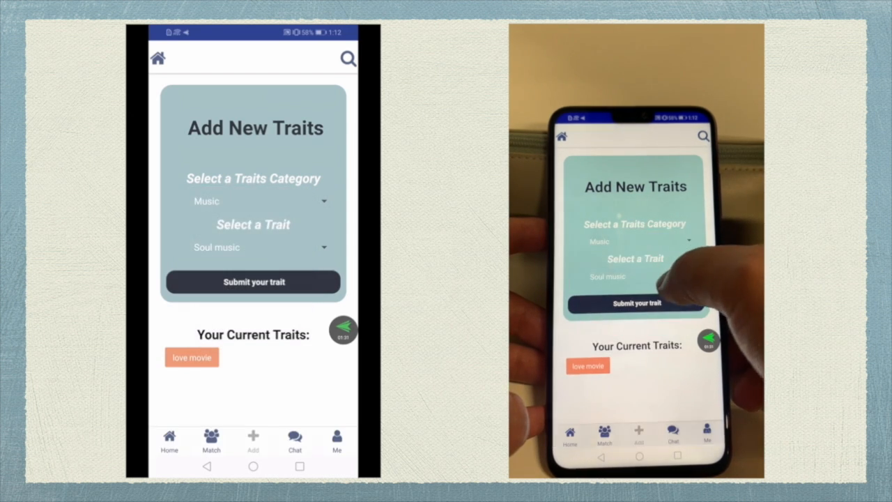
left_click(252, 246)
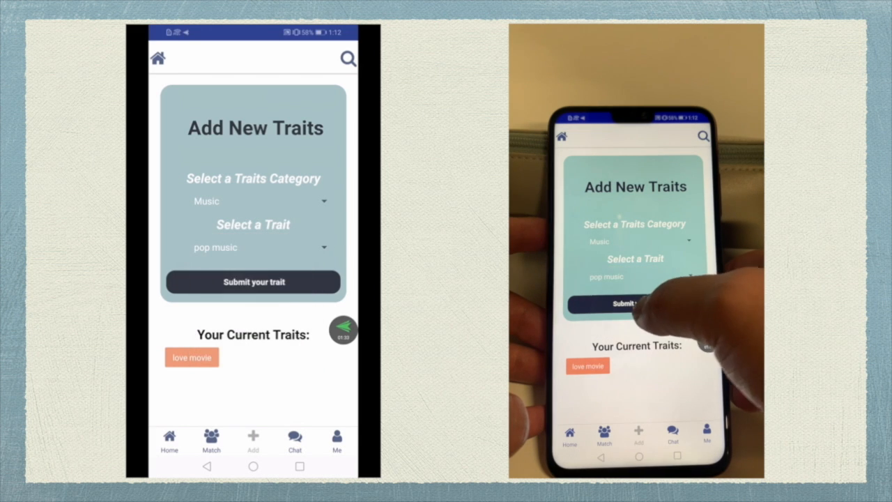
left_click(252, 281)
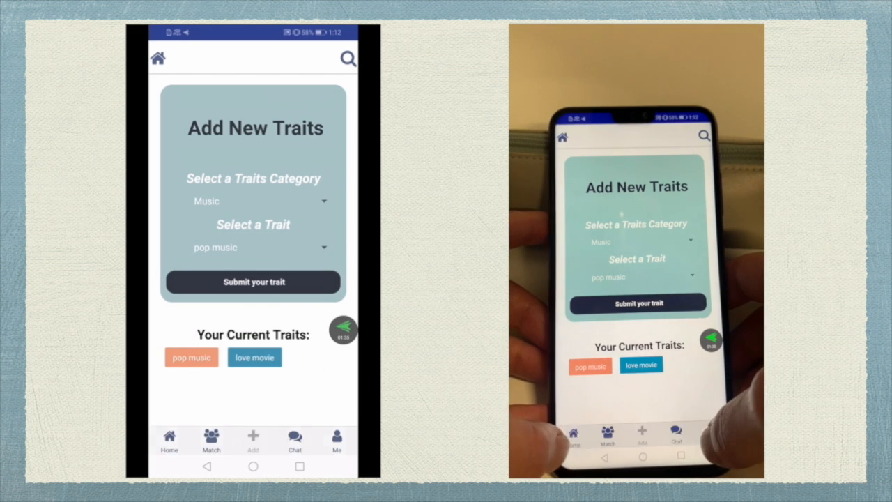
left_click(252, 281)
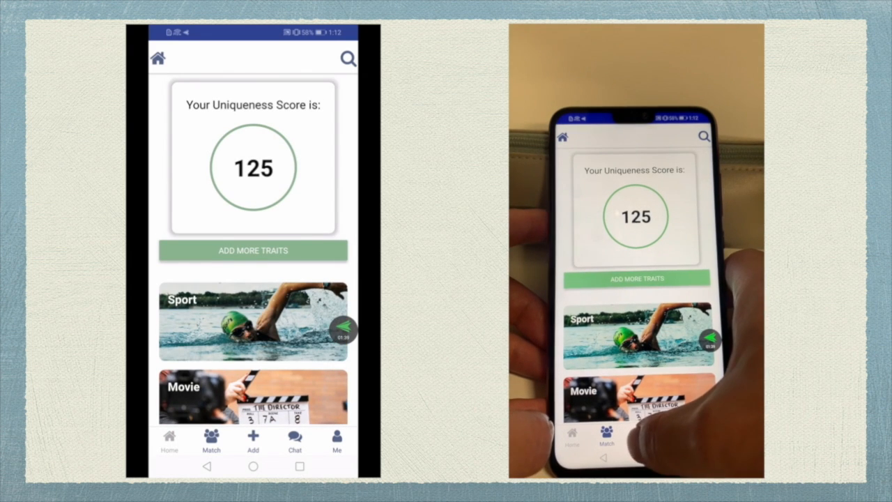
Step: Add a third trait from the Others category, raising the score to 141
left_click(254, 251)
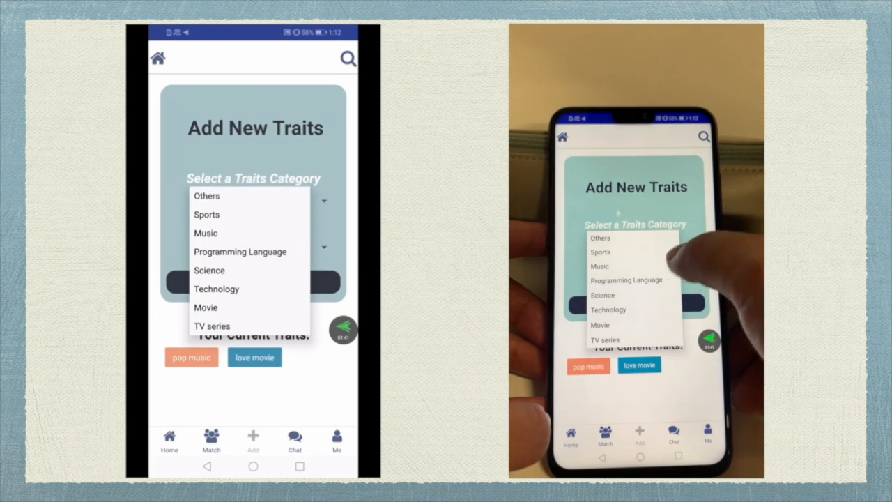
left_click(206, 195)
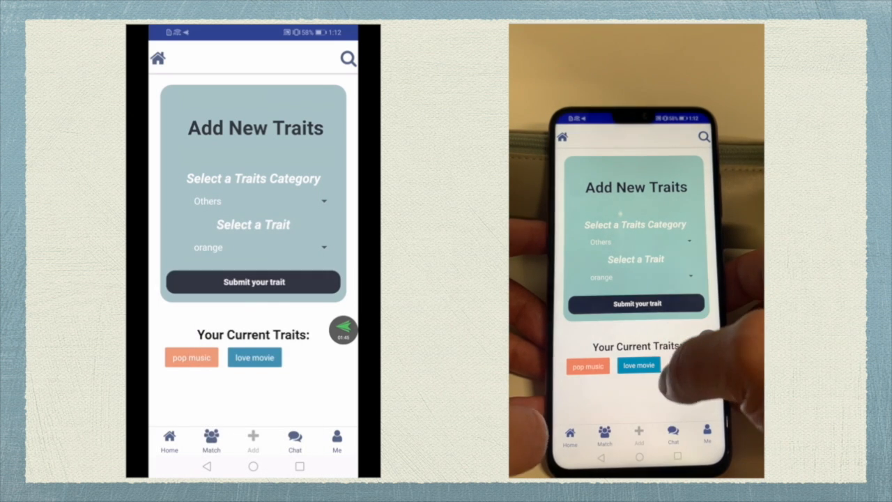
left_click(252, 282)
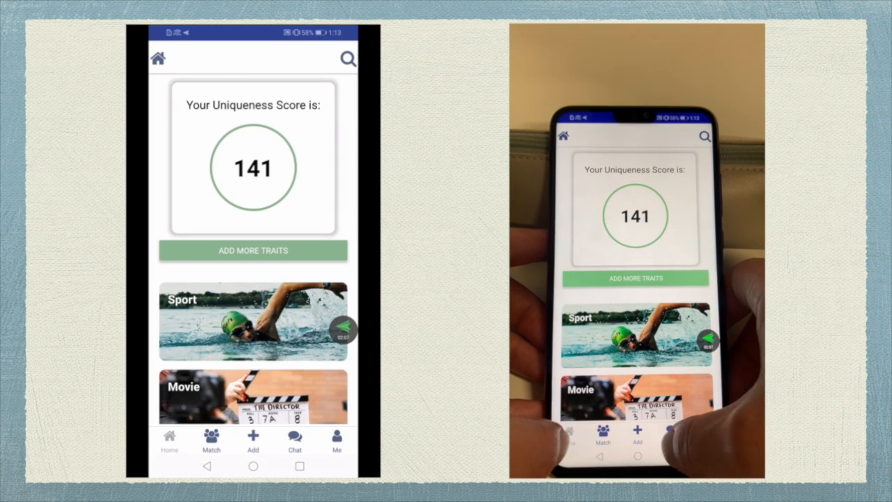
Step: Go to the Chat tab and enter the conversation showing a Hello message
left_click(294, 443)
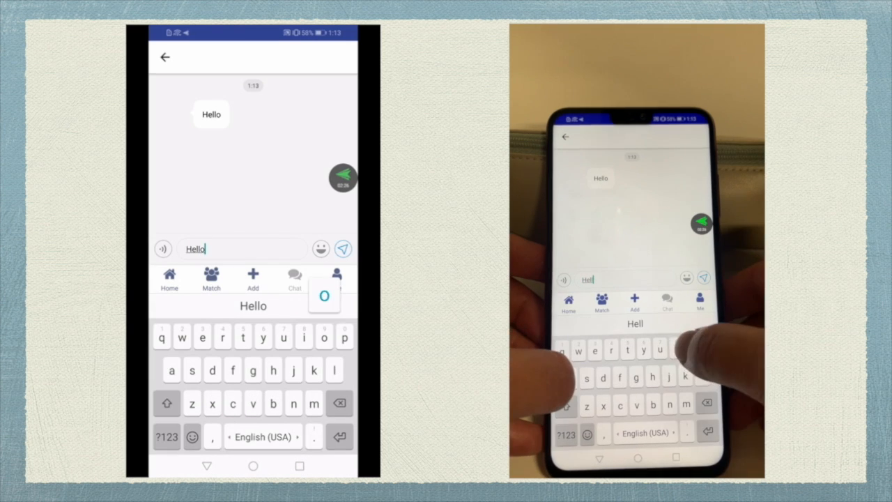
Step: Send the Hello reply and view the sss profile under Me
left_click(342, 248)
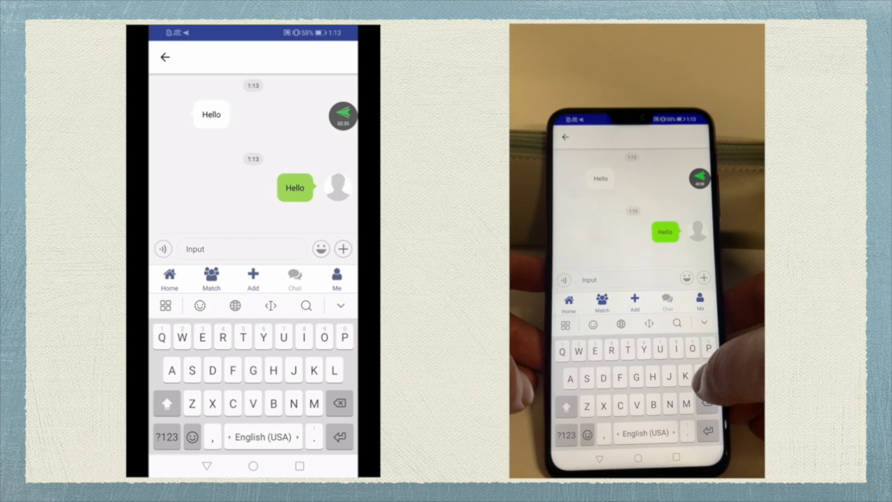
left_click(164, 57)
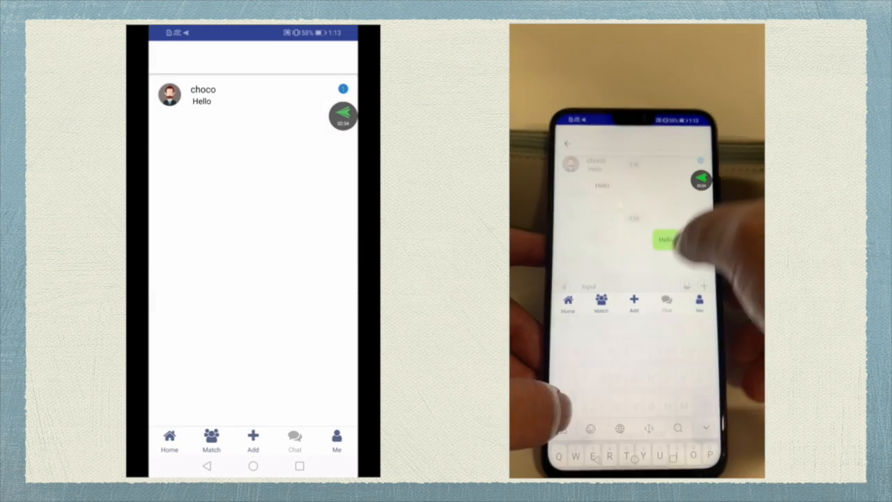
left_click(338, 440)
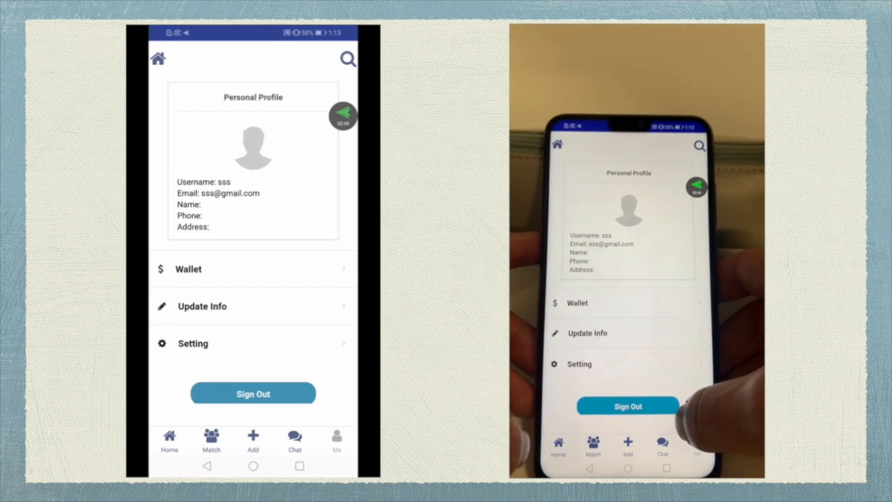
Step: Sign out of the sss account back to the login screen
left_click(254, 393)
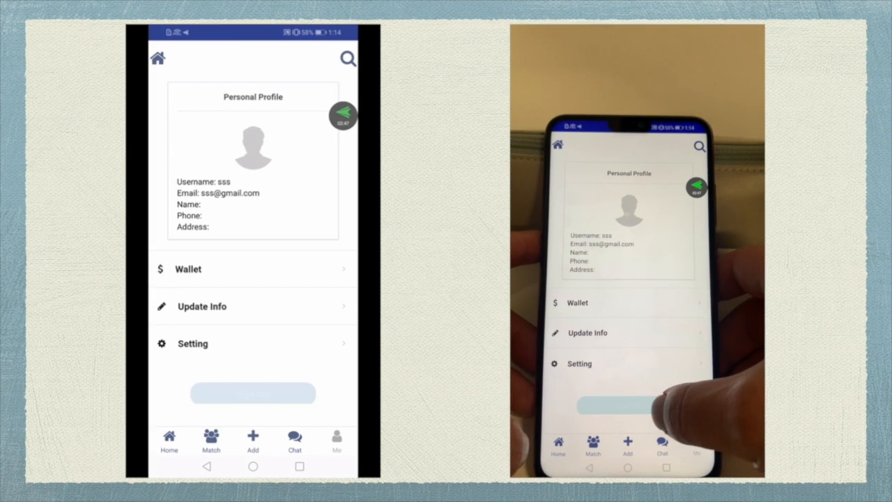
left_click(252, 393)
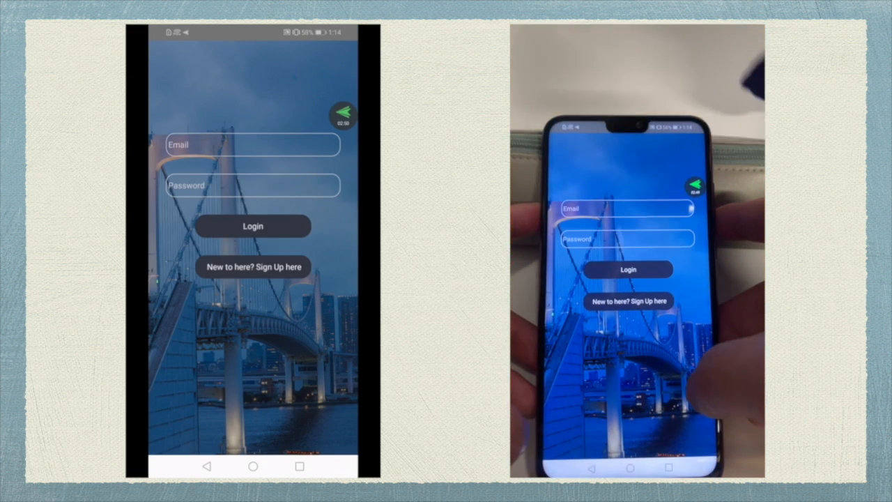